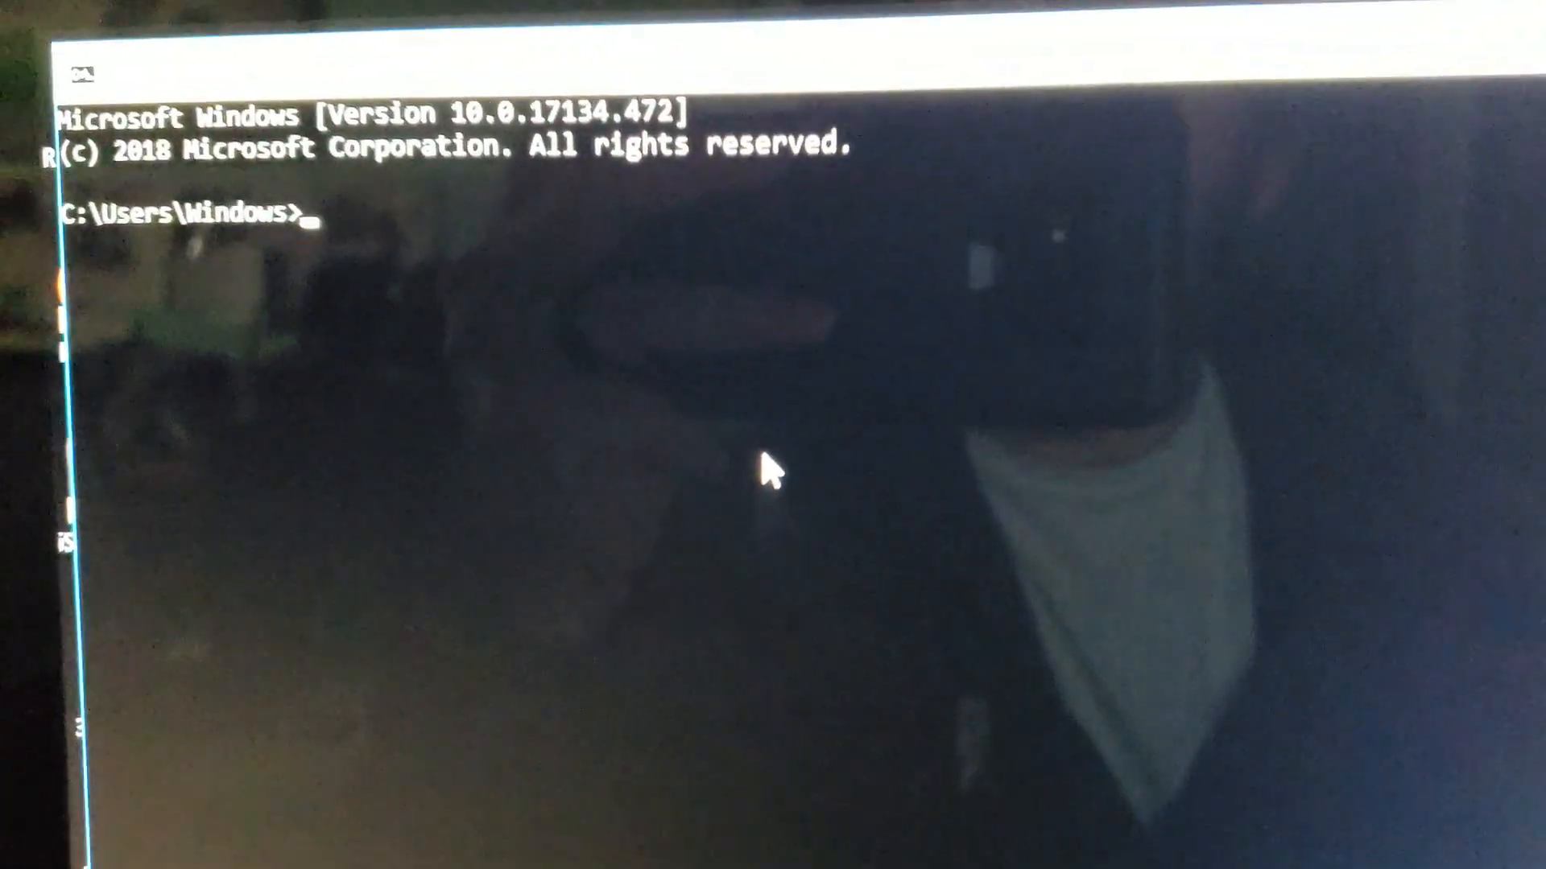
Run the misspelled 'ipcinfig' command, which Windows reports as not recognized
type("ipcinfig")
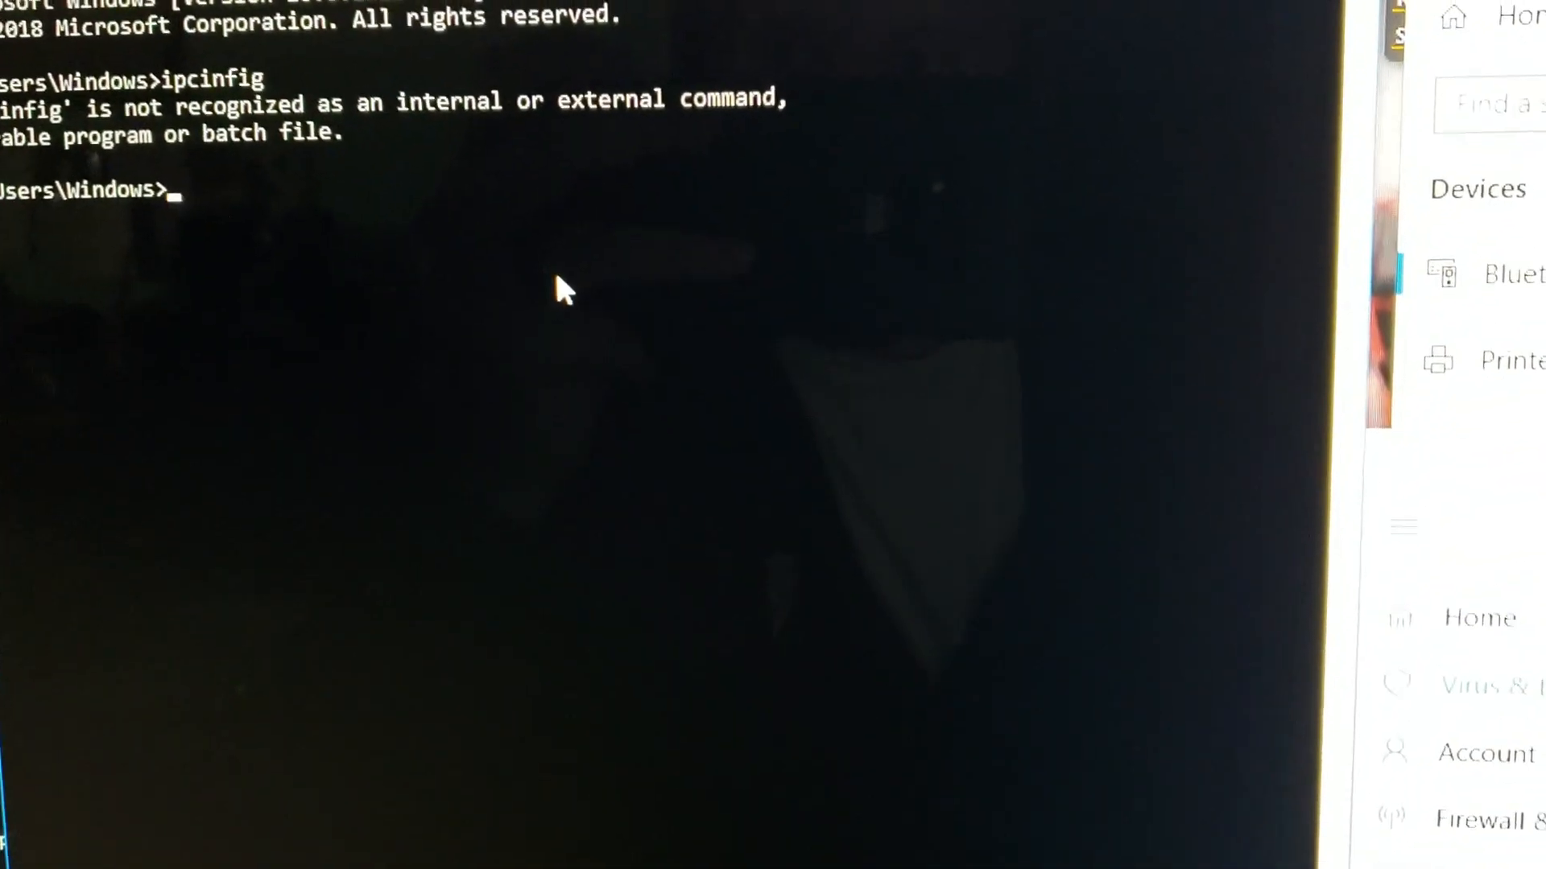
key("Return")
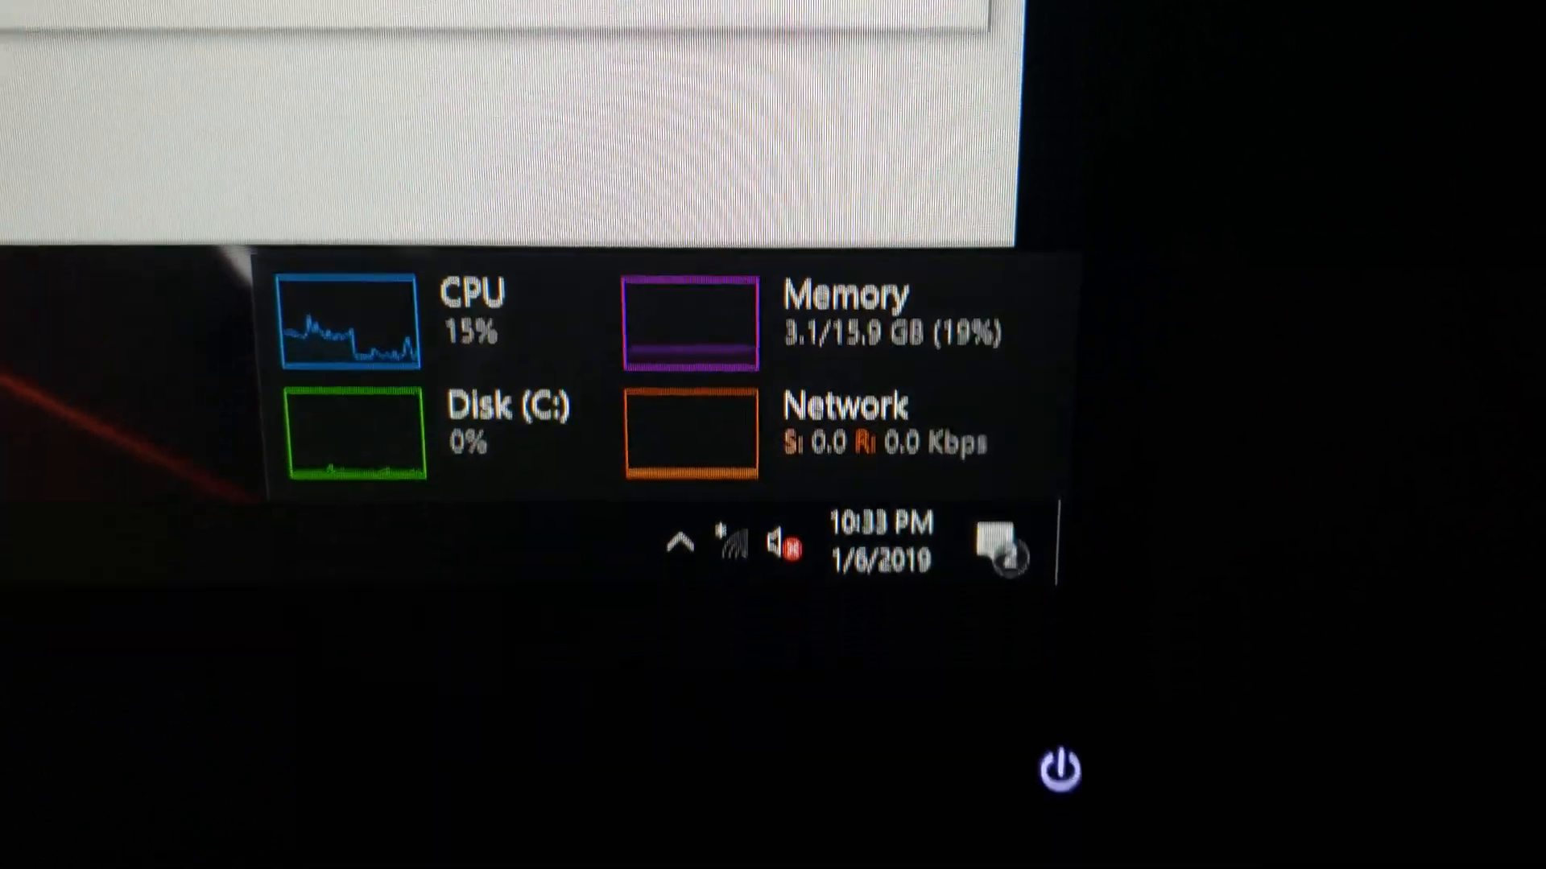
left_click(734, 546)
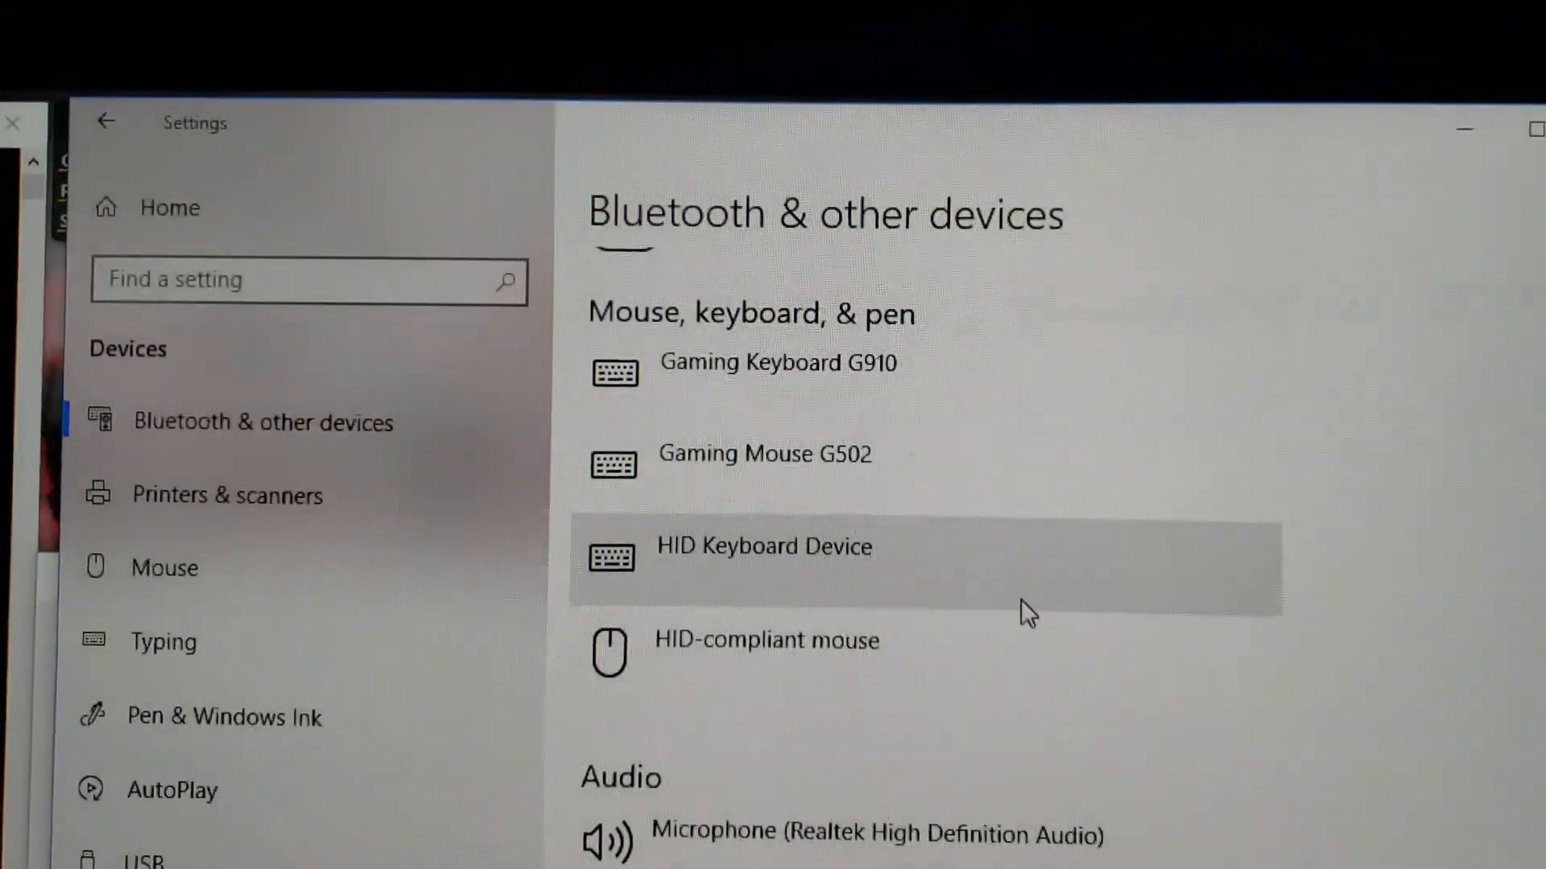
scroll("up", 3)
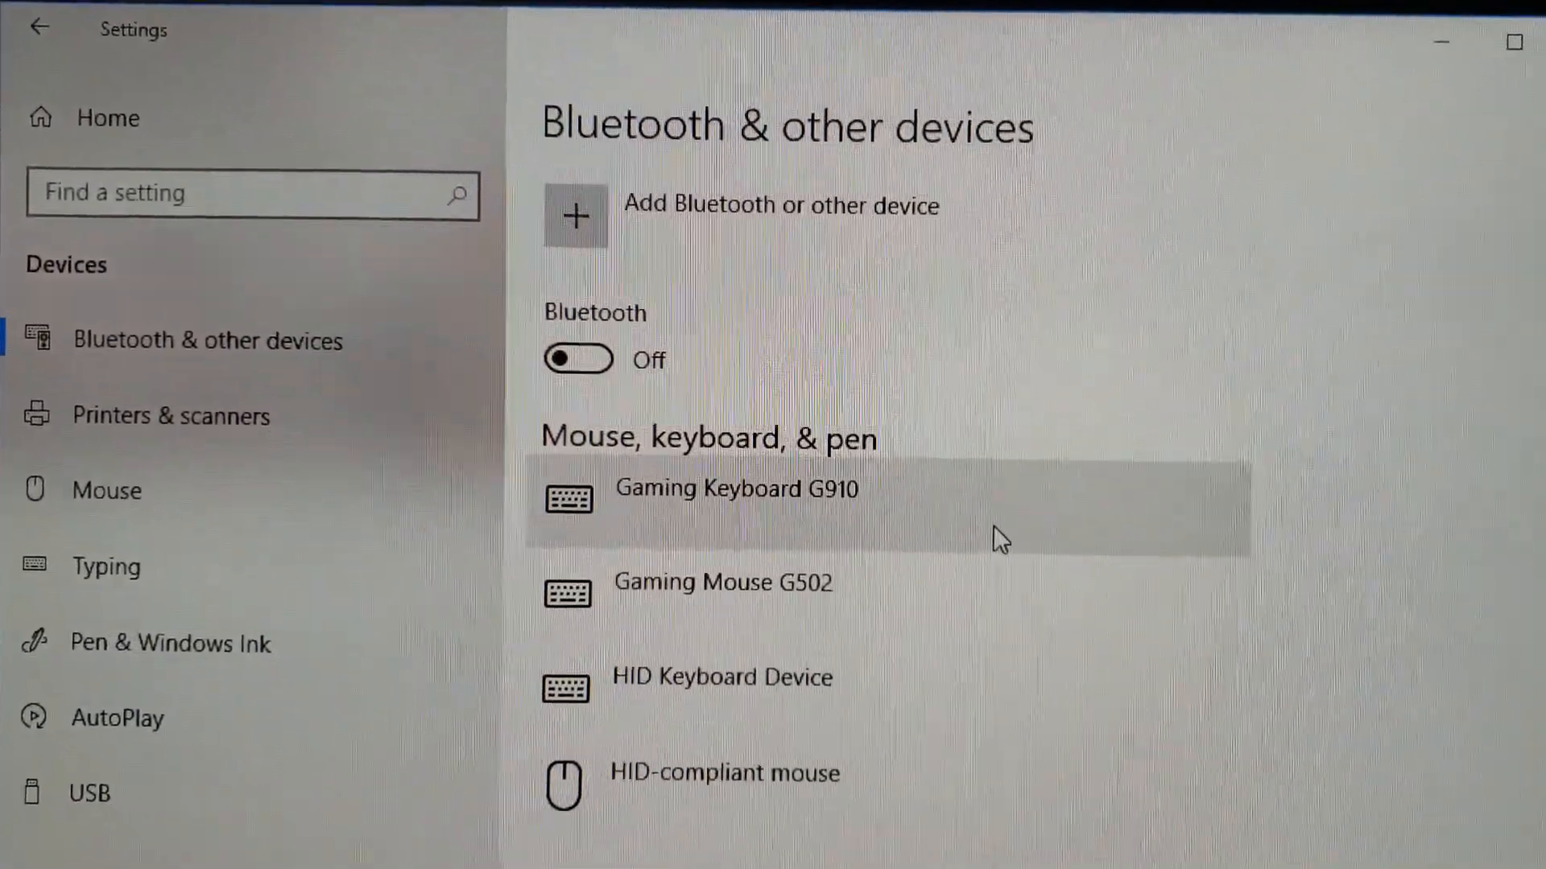
scroll("down", 3)
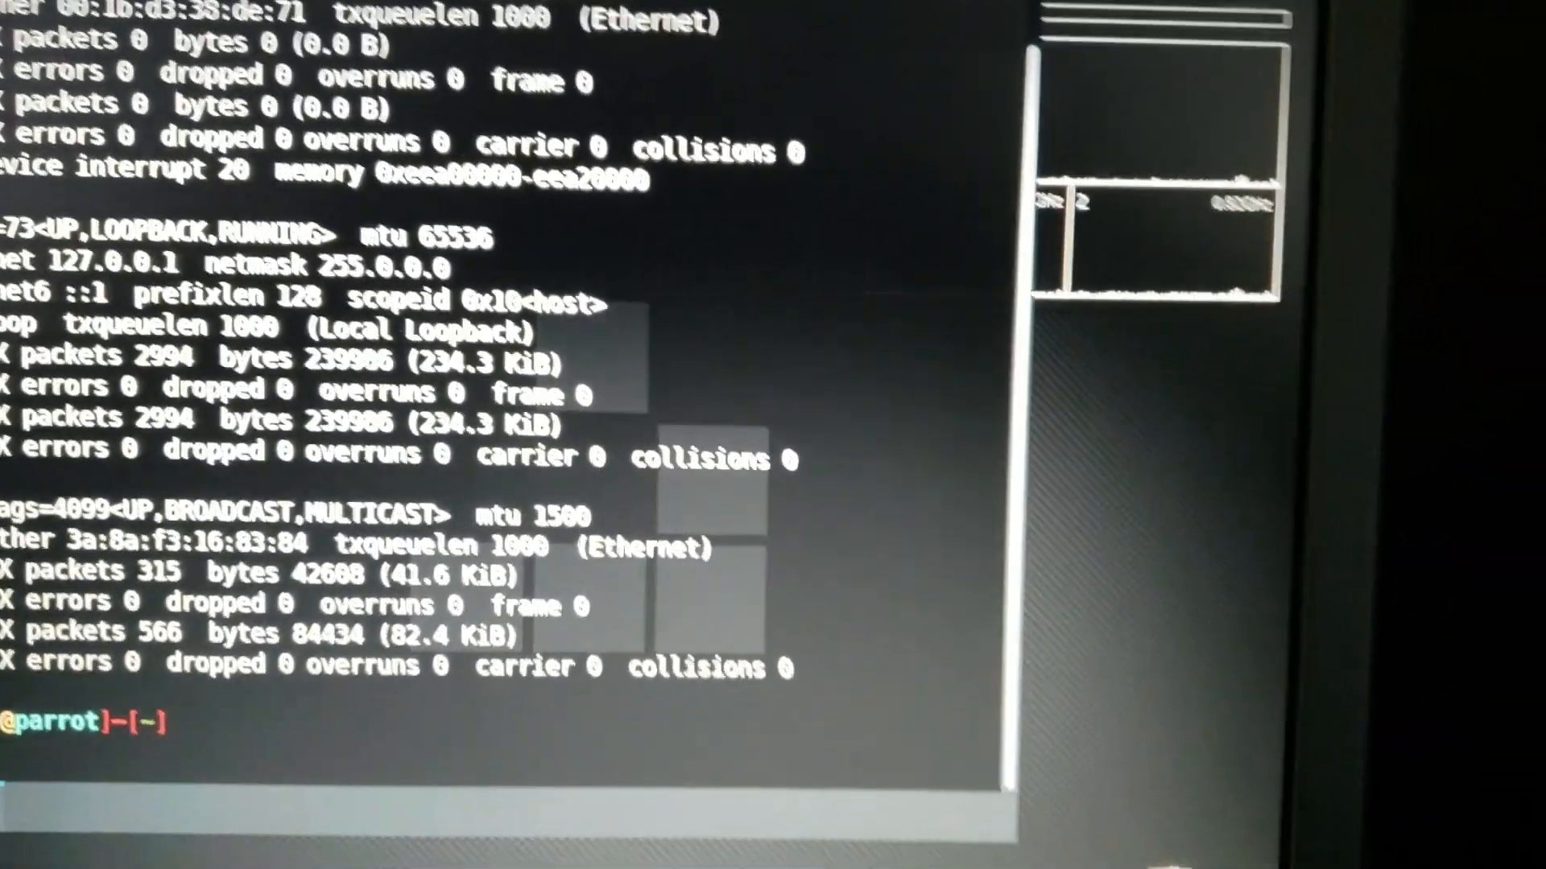
Focus the Parrot terminal to list the laptop's network interfaces with ifconfig
left_click(789, 37)
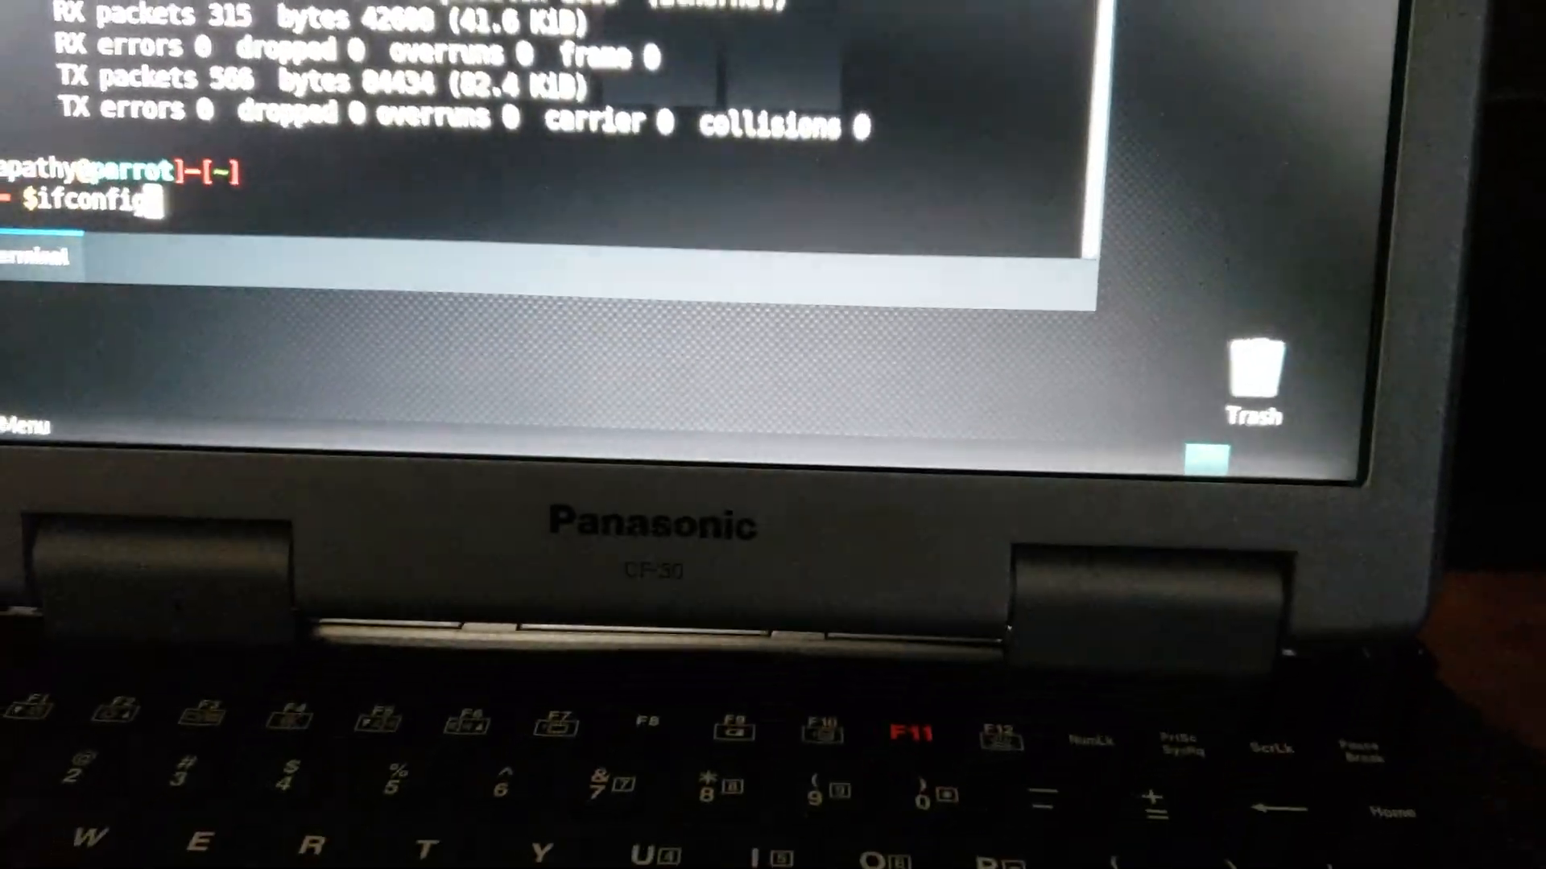
SSH as root into the Kali device at 172.24.0.1 and prepare 'screen -d -r wifi_c2'
key("Return")
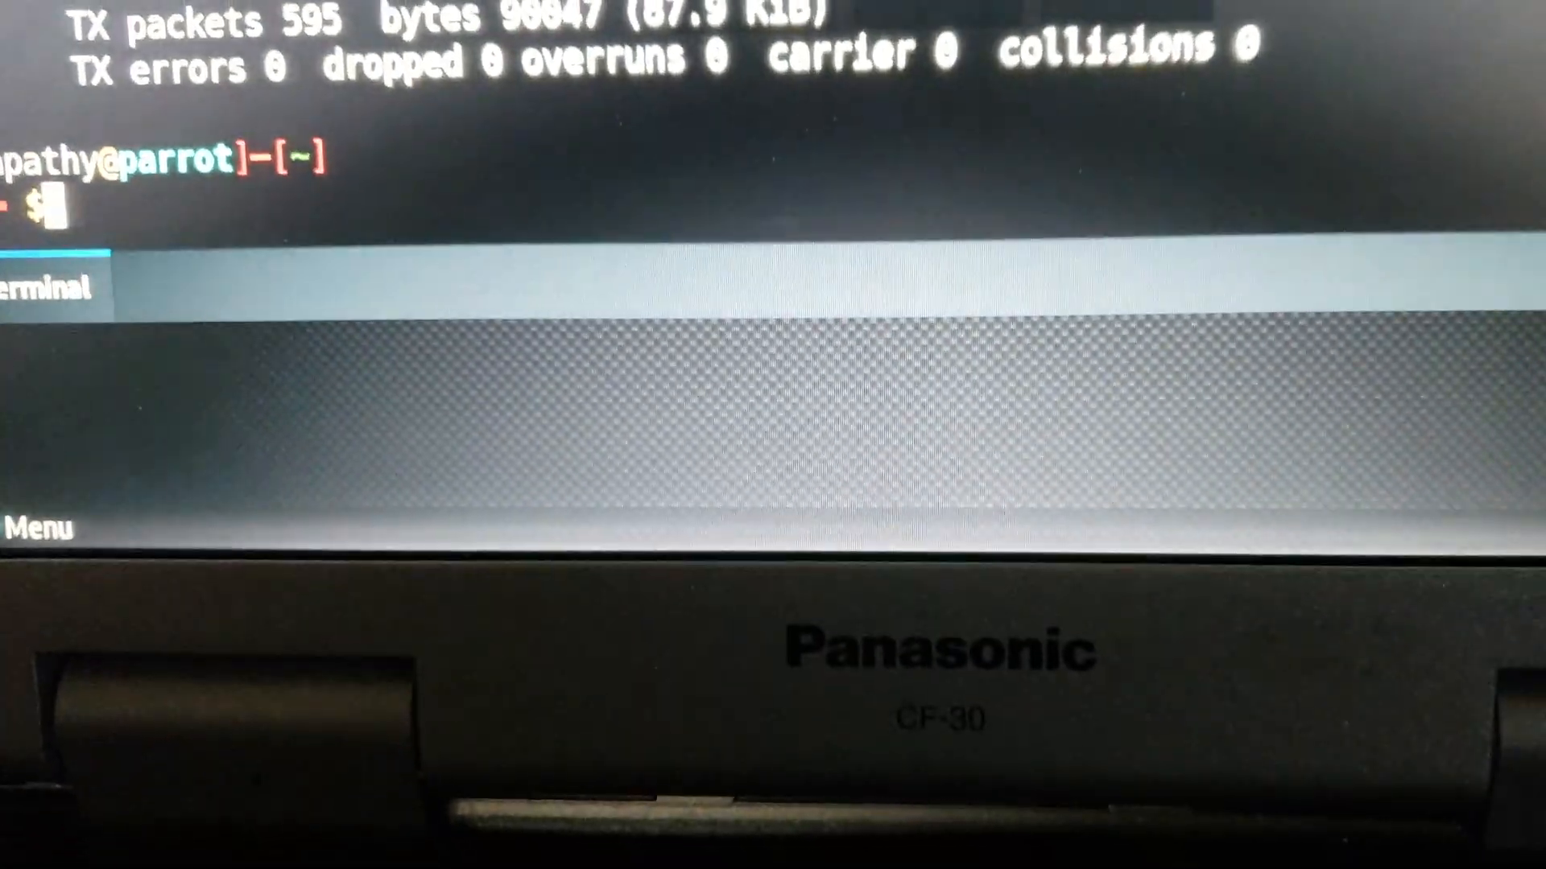
type("ssh root@172.24.0.1")
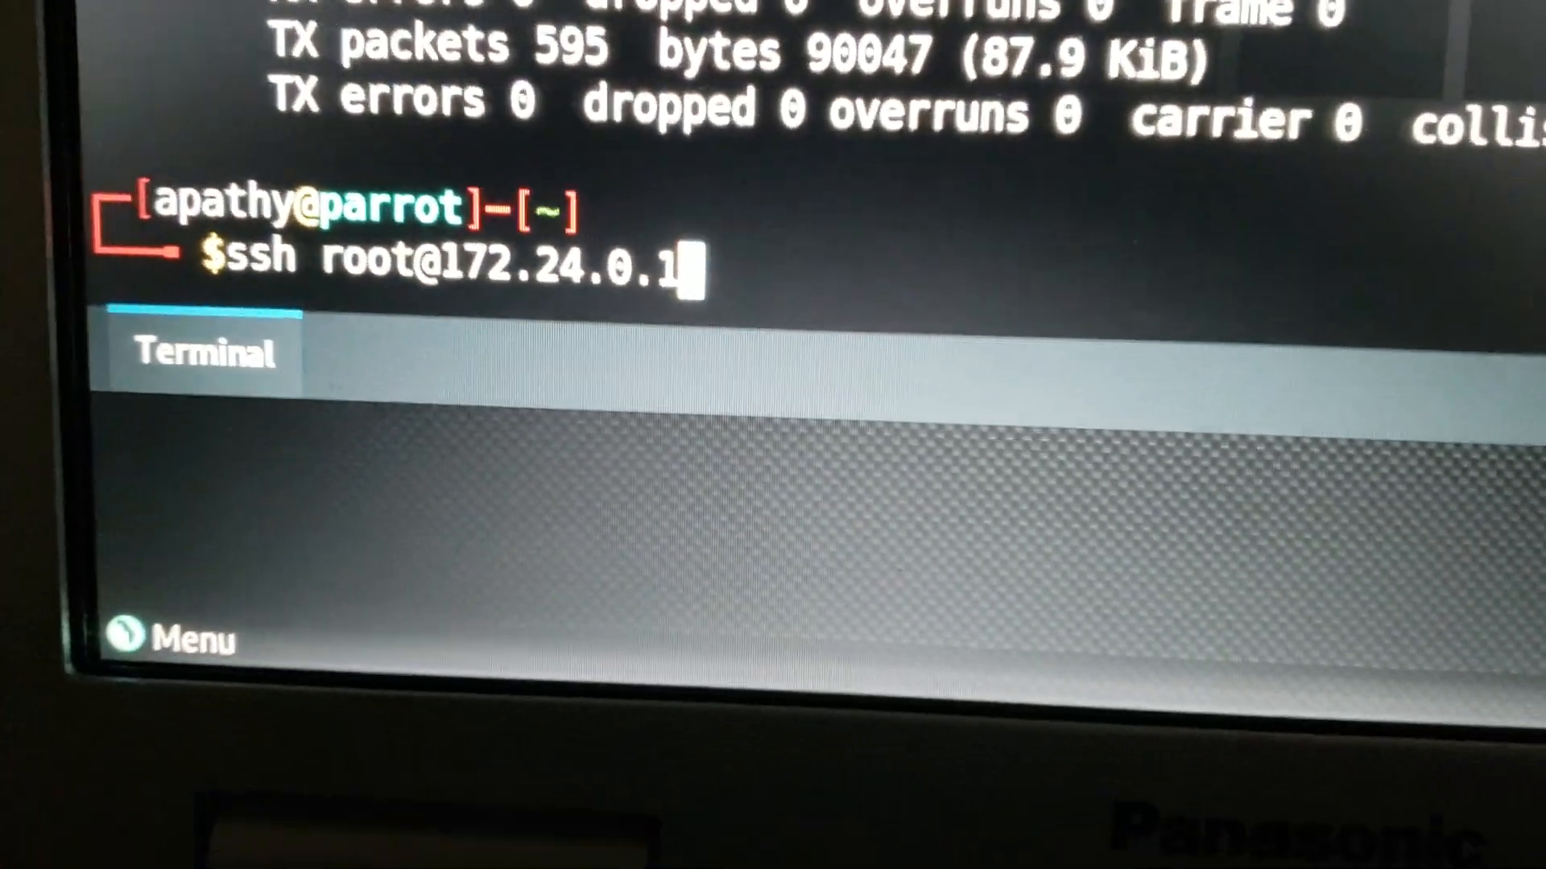
key("Return")
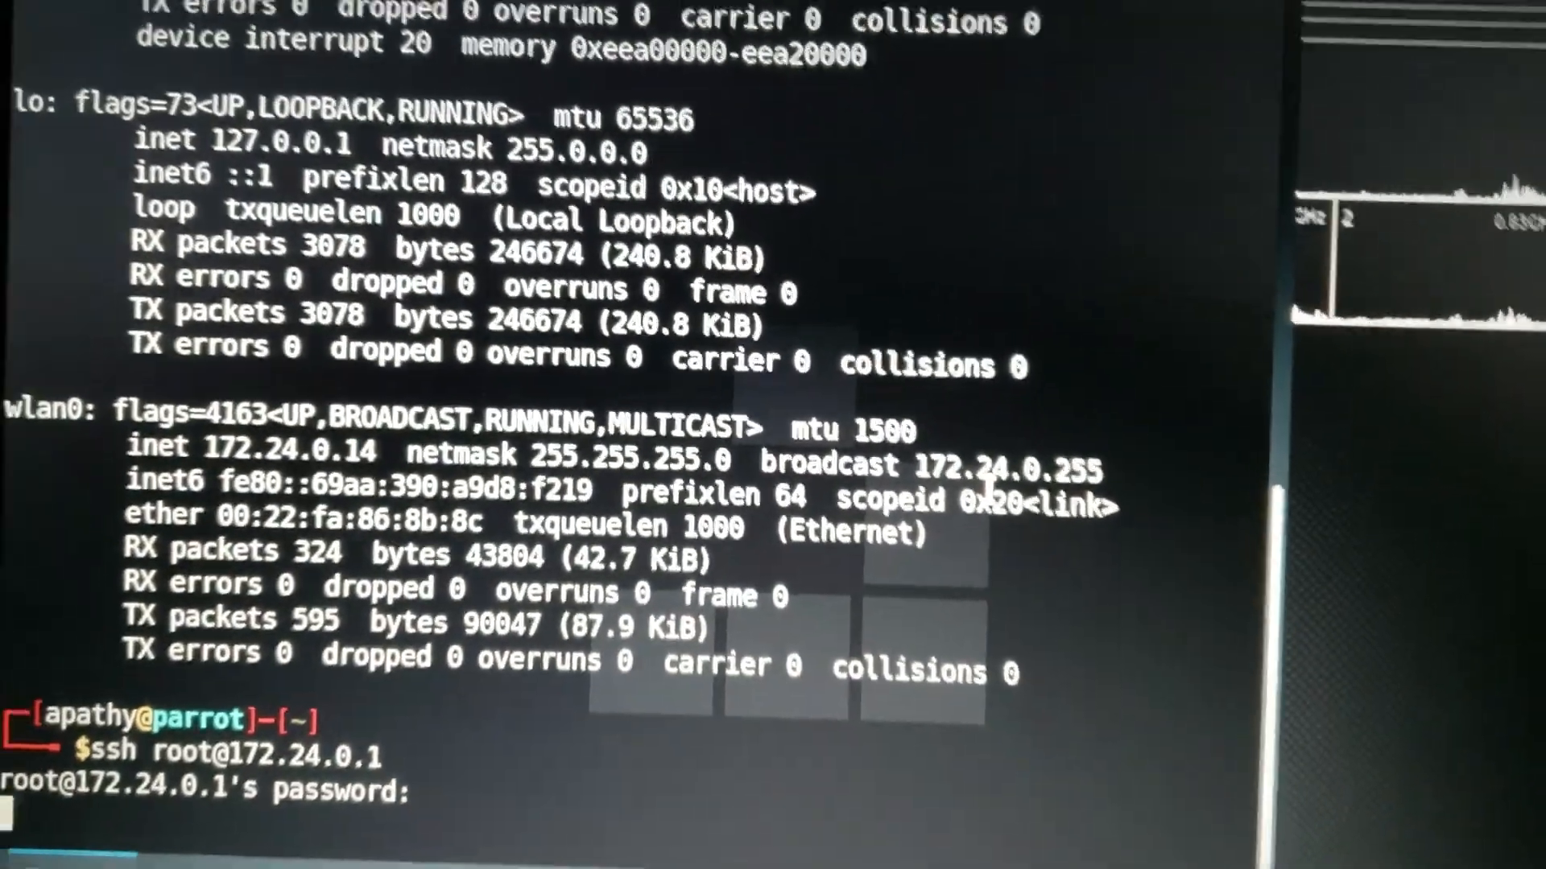
key("Return")
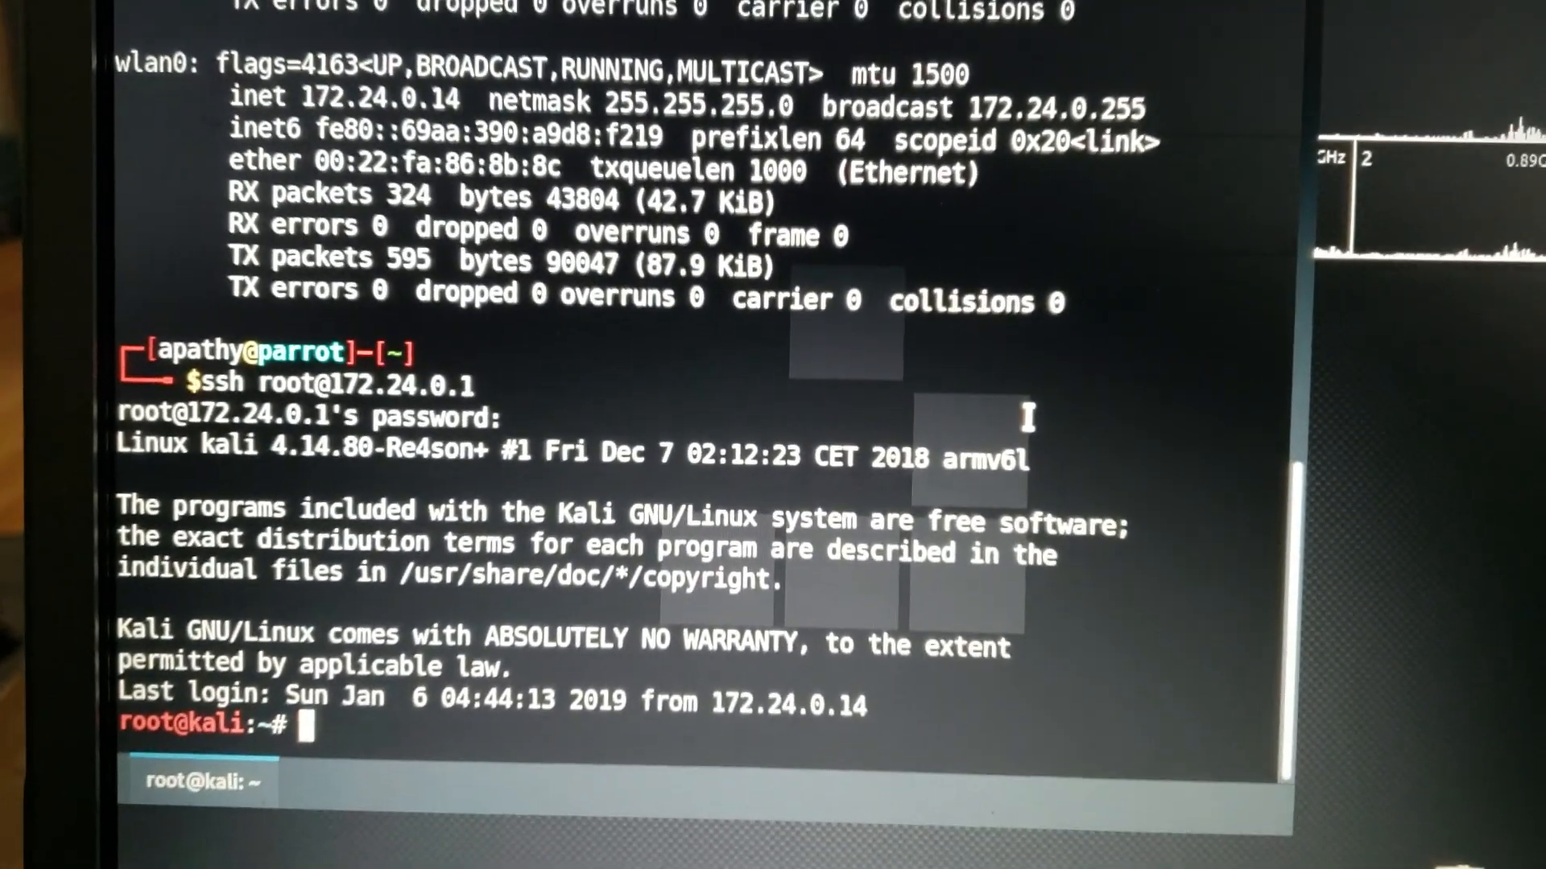
type("screen -d -r wifi_c2")
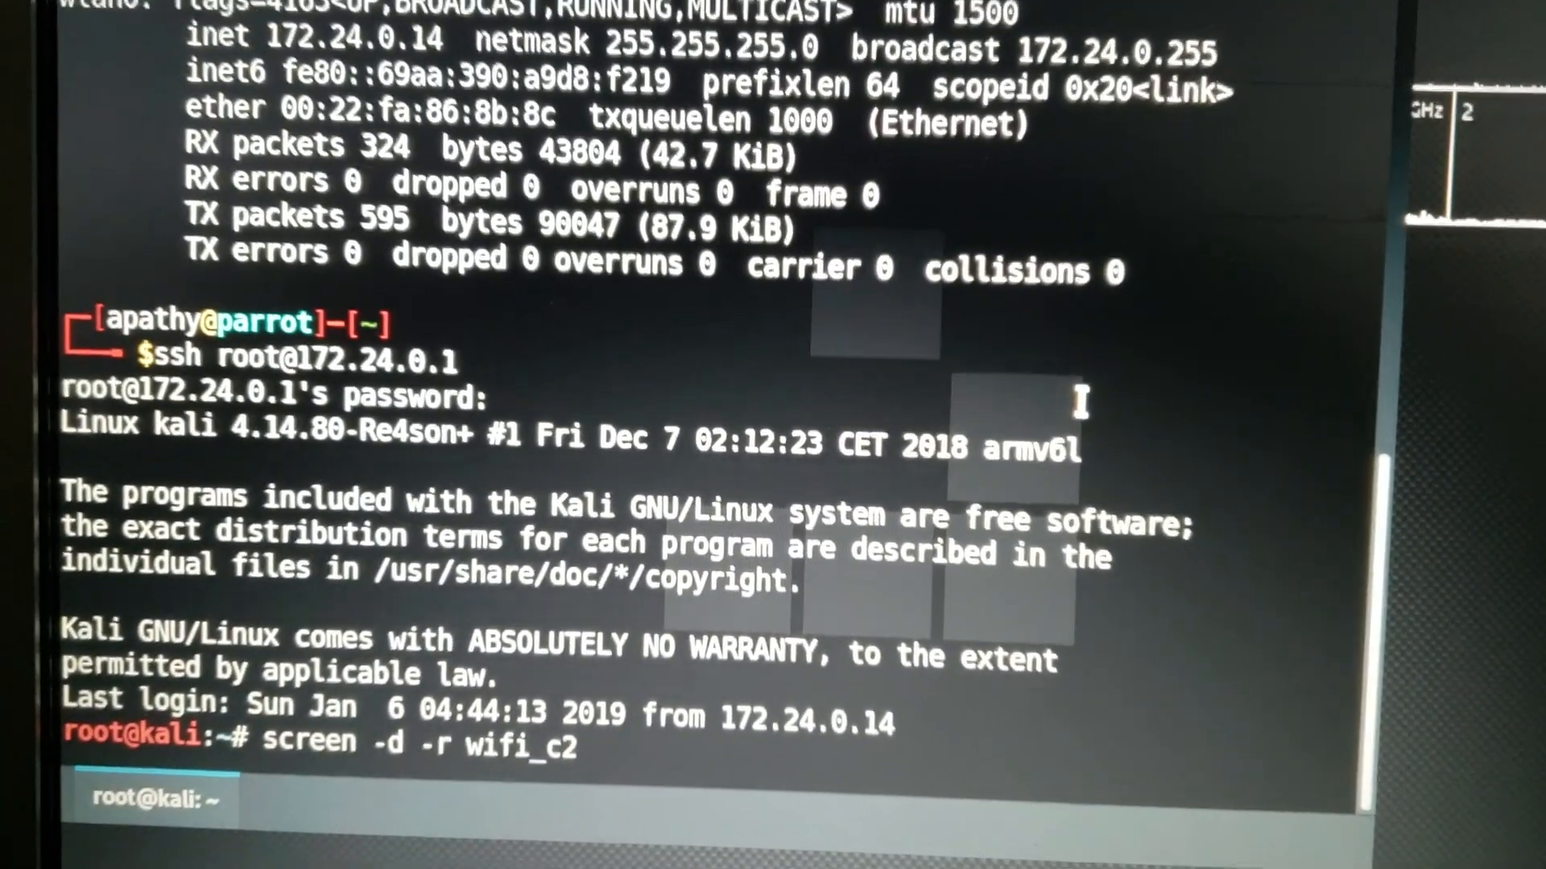
Reattach the wifi_c2 covert channel console and enter 'interact' at its prompt
key("Return")
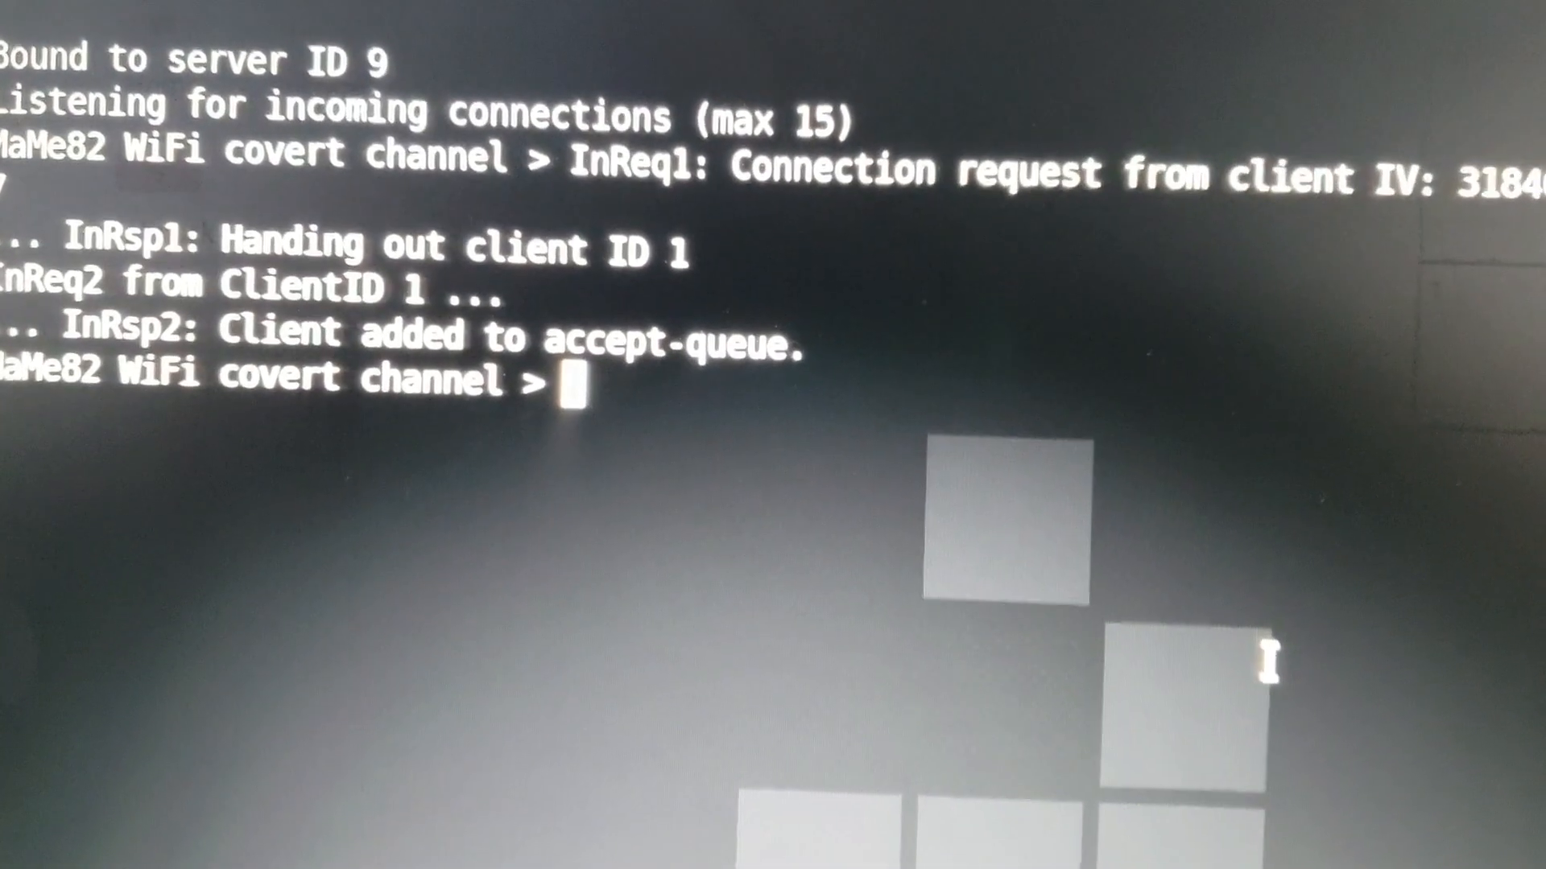
type("inter")
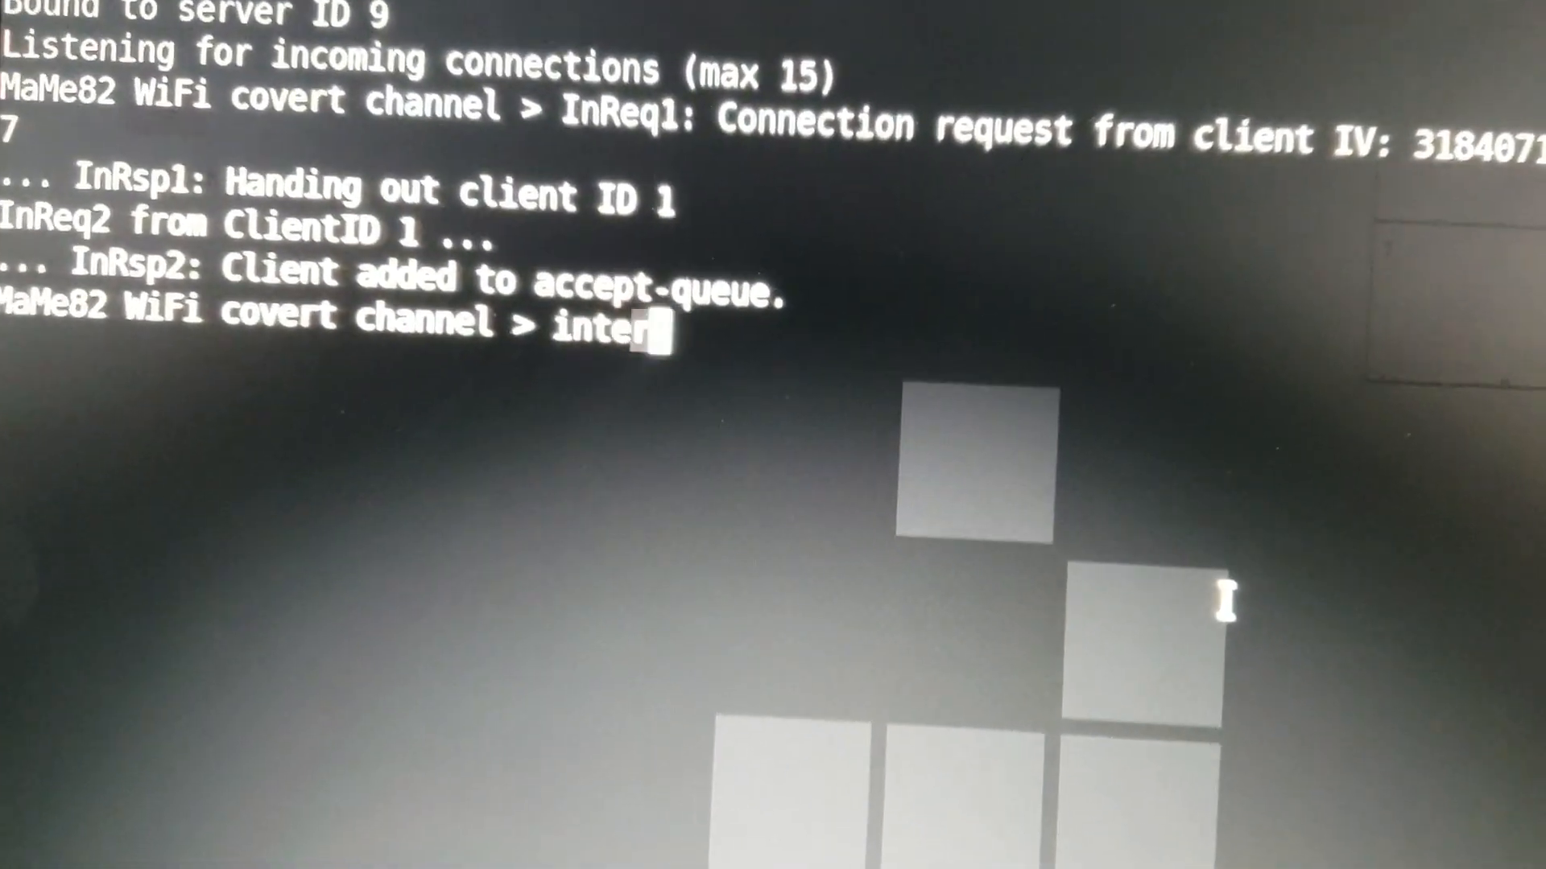
type("act")
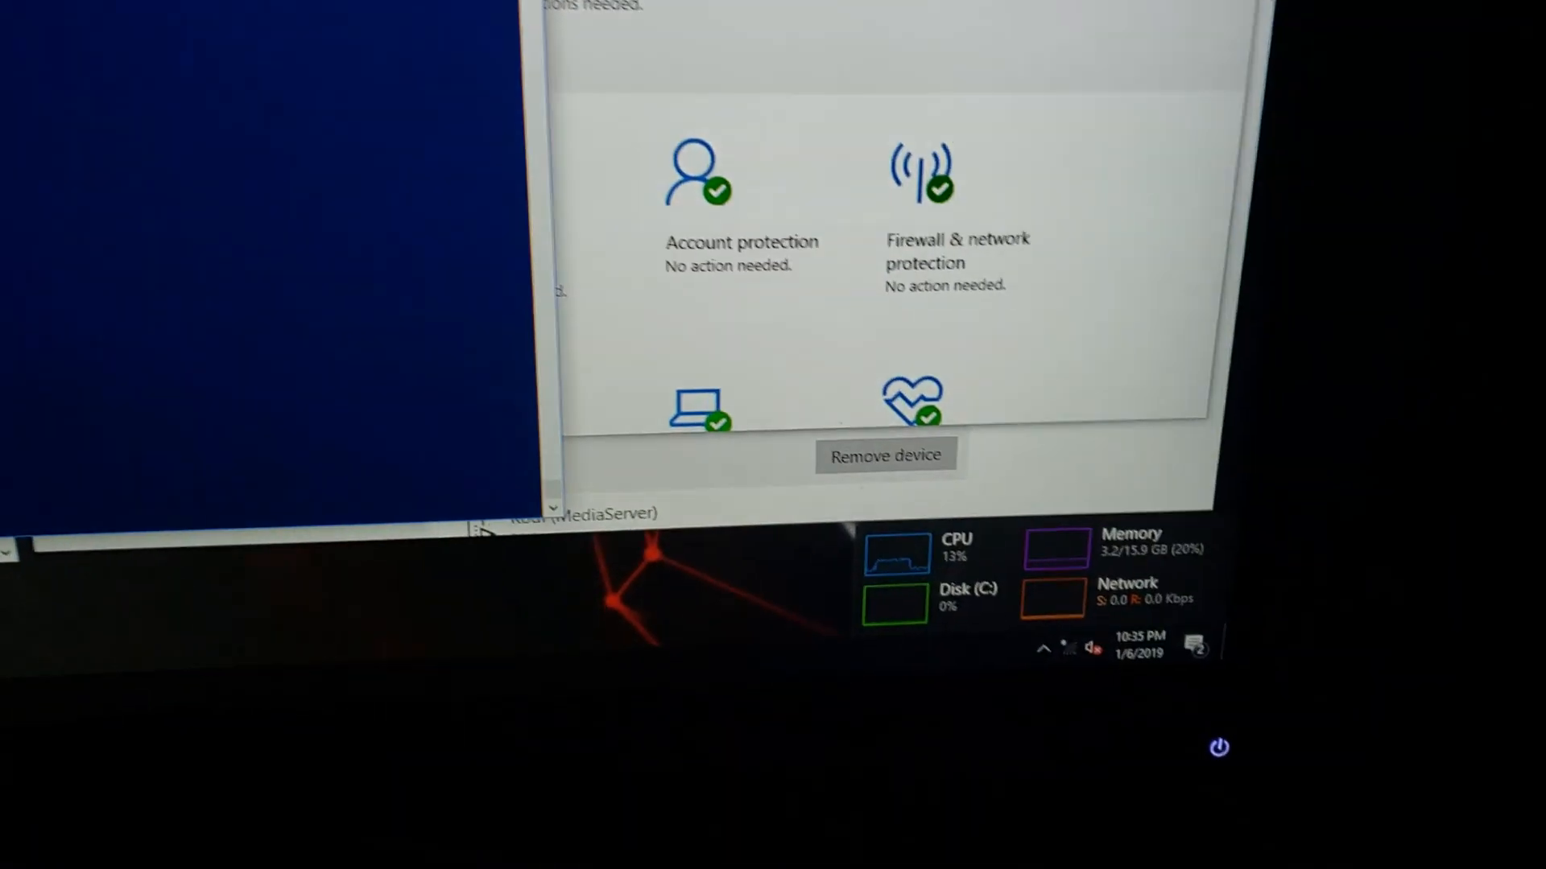
Start an interactive session with client 1 via 'interact 1' and prepare 'dir'
left_click(1067, 649)
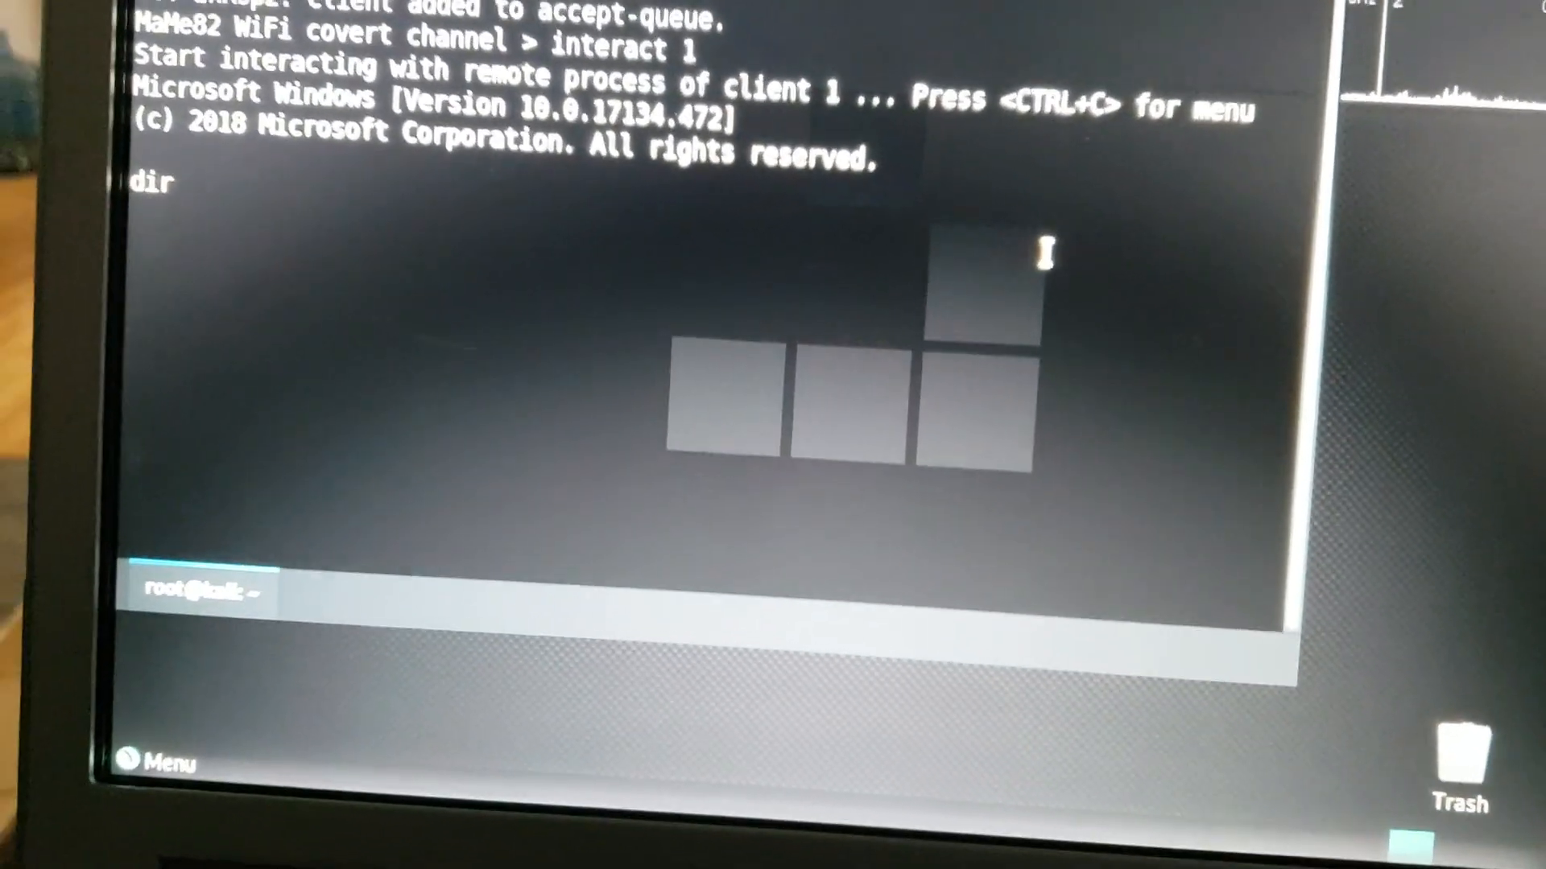
Run 'dir' to show the remote C:\Users\Windows listing with its 19 folders
key("Return")
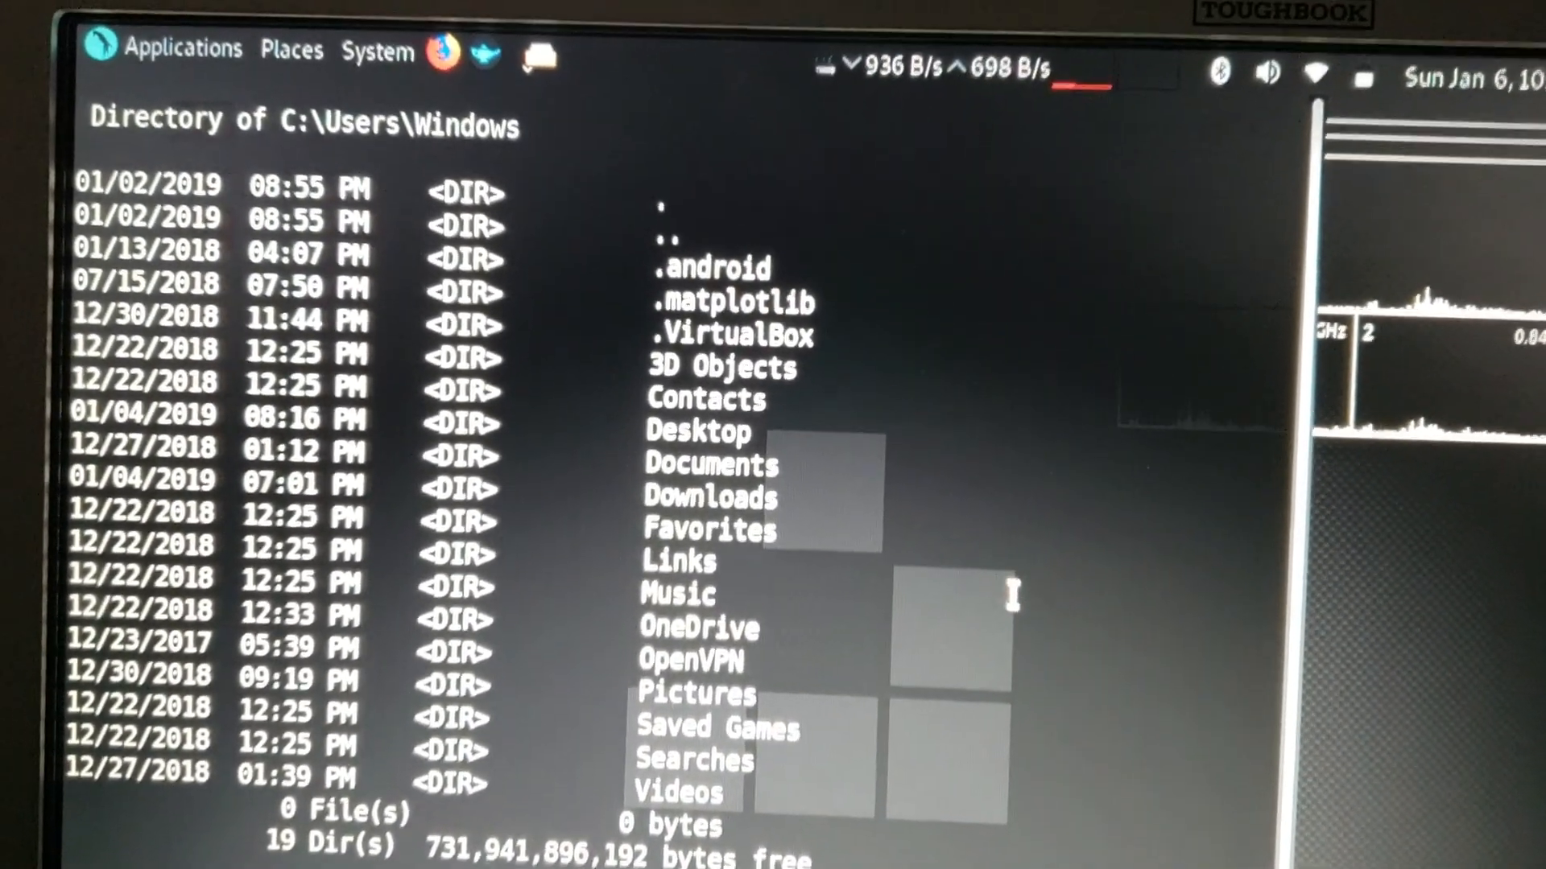
scroll("down", 3)
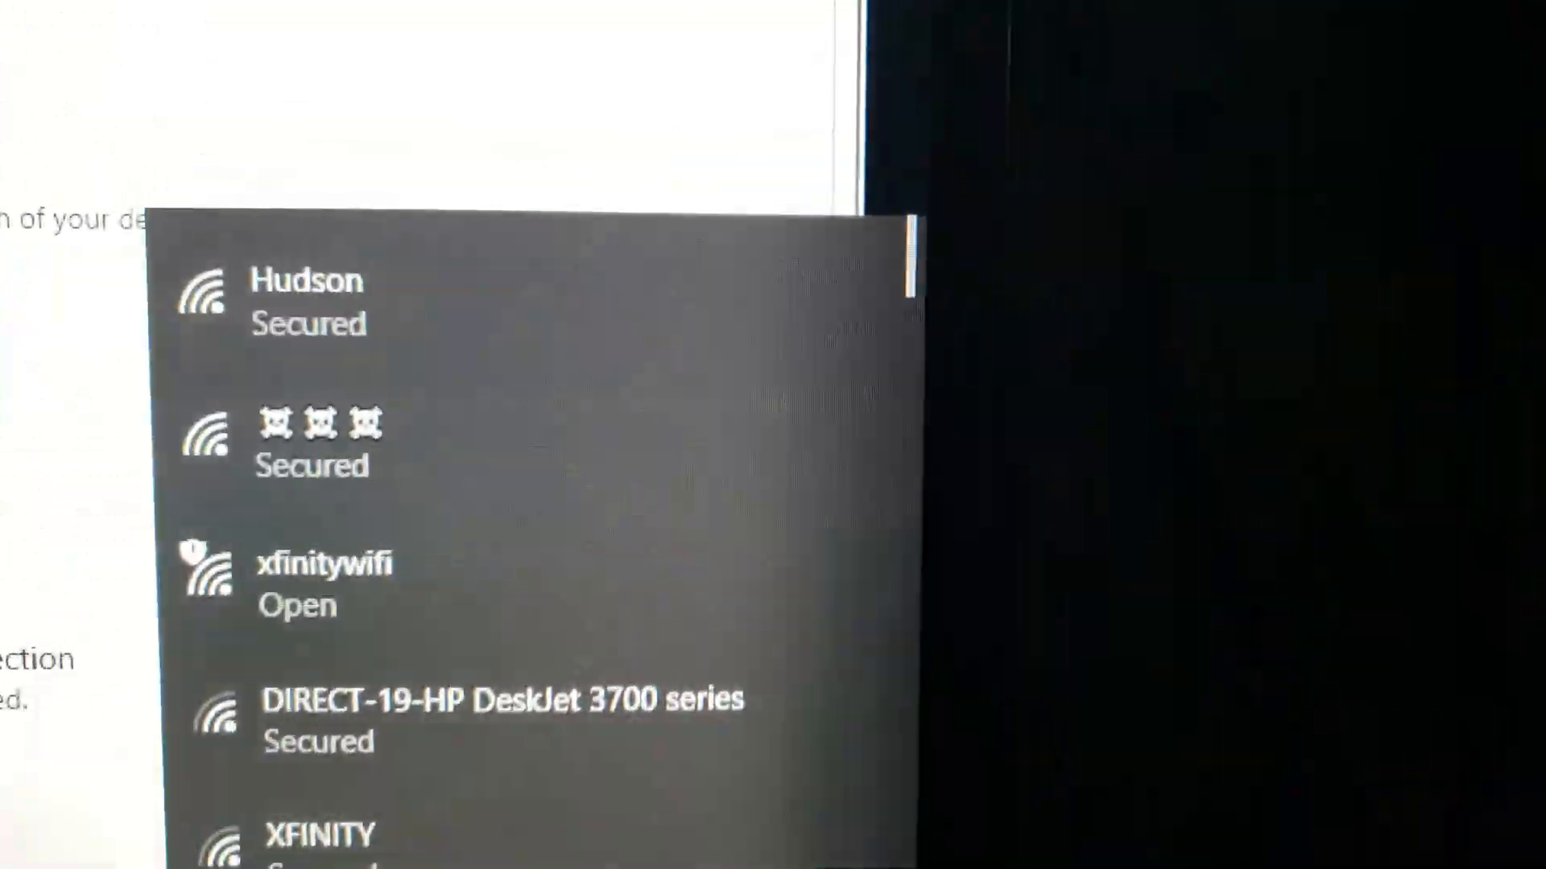
scroll("down", 3)
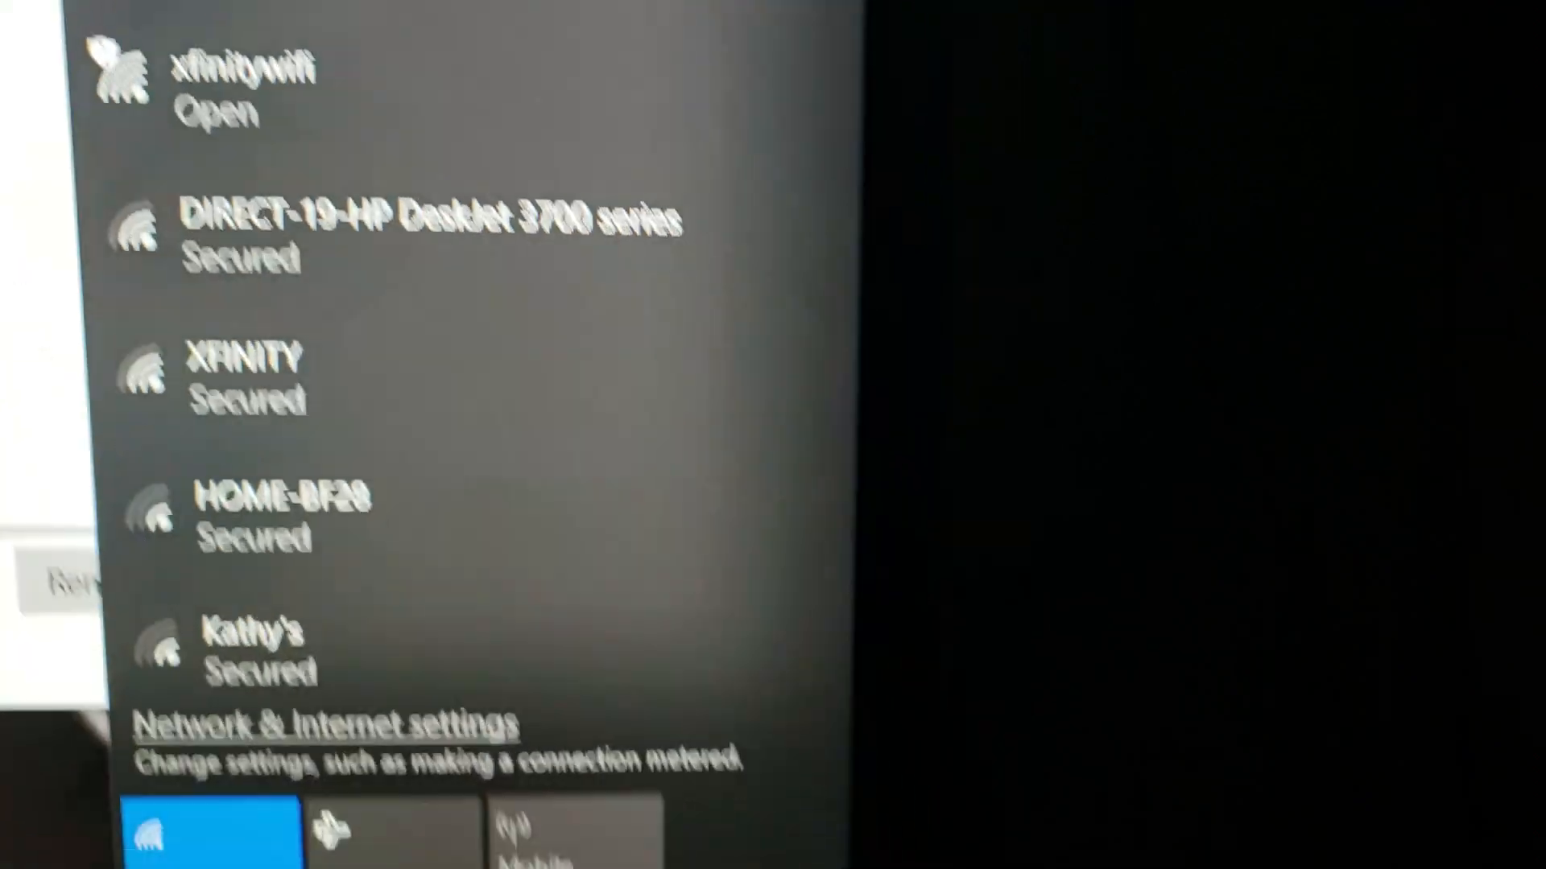